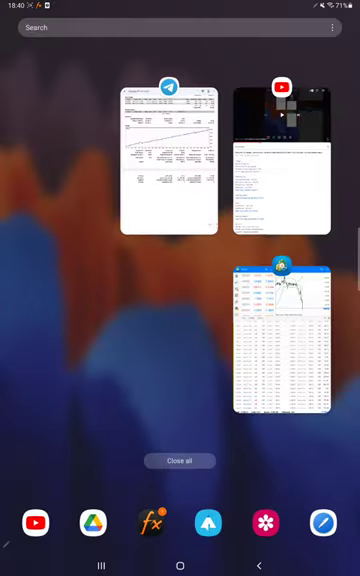
Bring the PDF viewer with the strategy report back to the front.
click(288, 340)
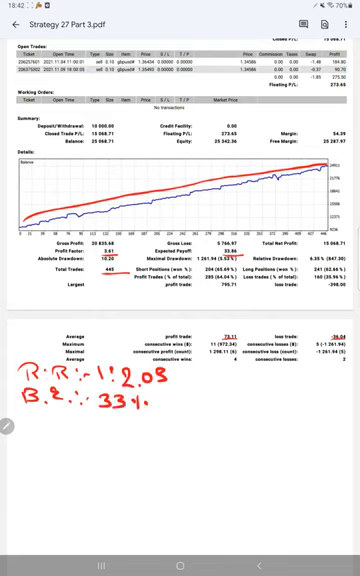
Begin a third handwritten note 'Acc' beside the B.E 33% annotation.
text(Acc)
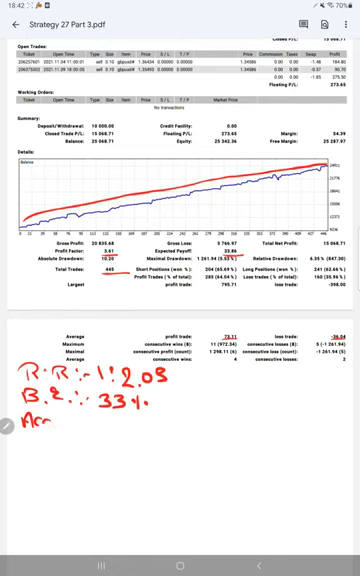